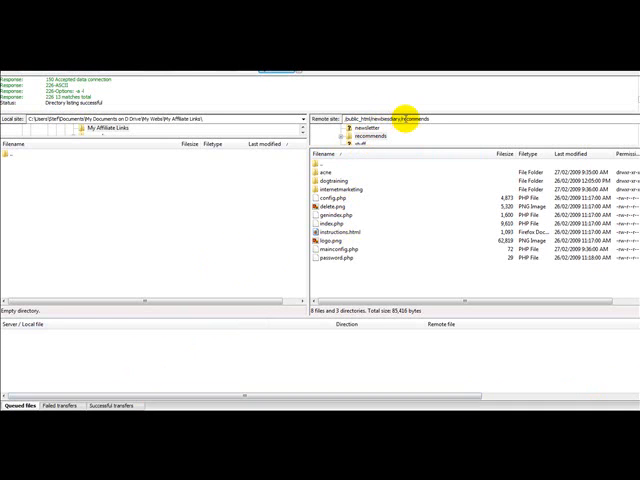
- Download all files from the remote recommends folder into the empty local folder
click(330, 172)
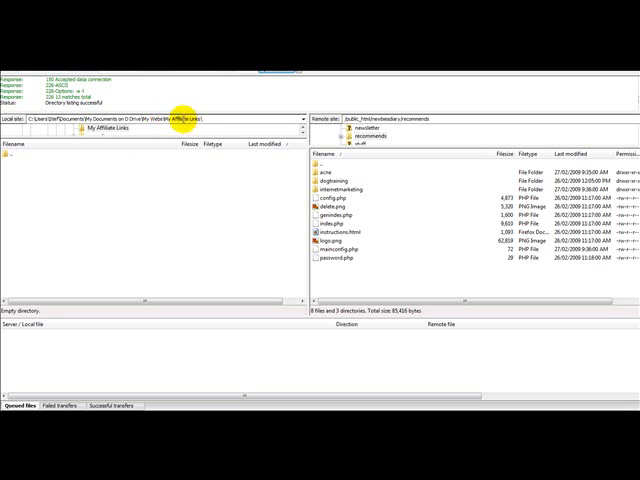
mouse_move(168, 192)
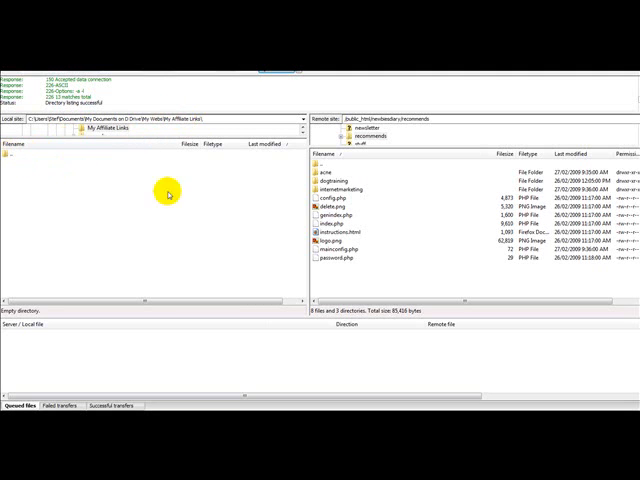
click(336, 174)
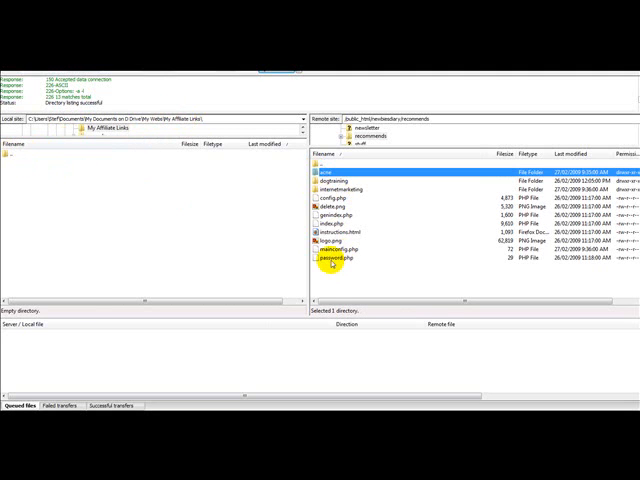
right_click(340, 260)
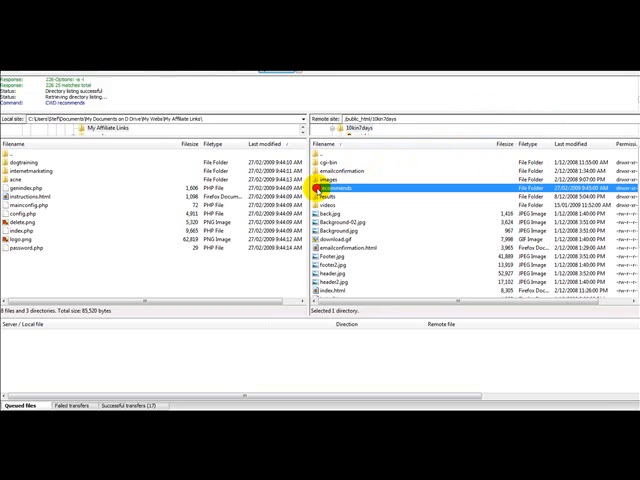
- Enter the second site's empty recommends folder on the server
double_click(350, 184)
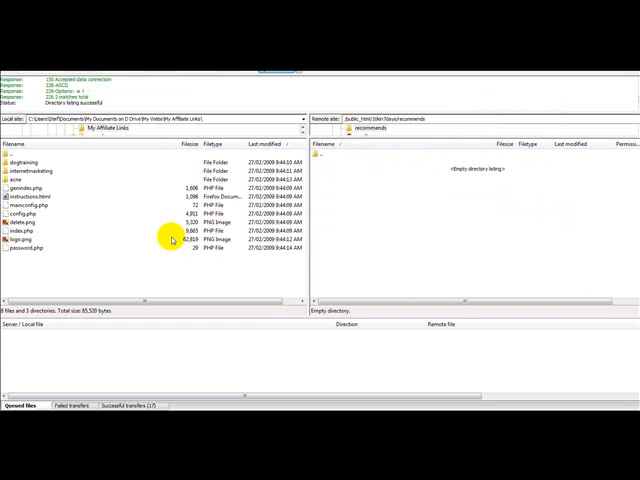
mouse_move(400, 110)
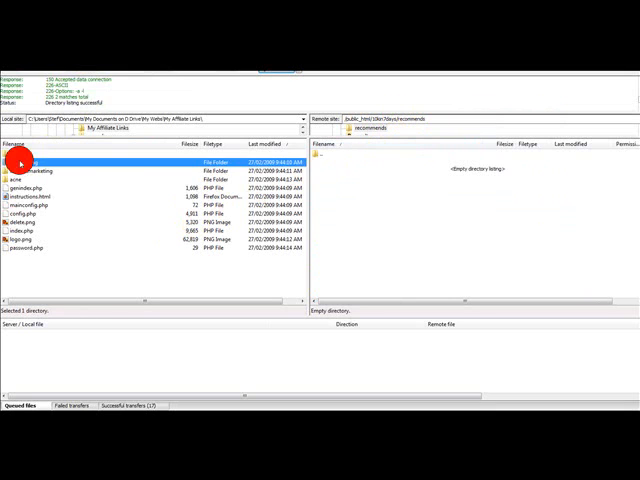
key(ctrl+a)
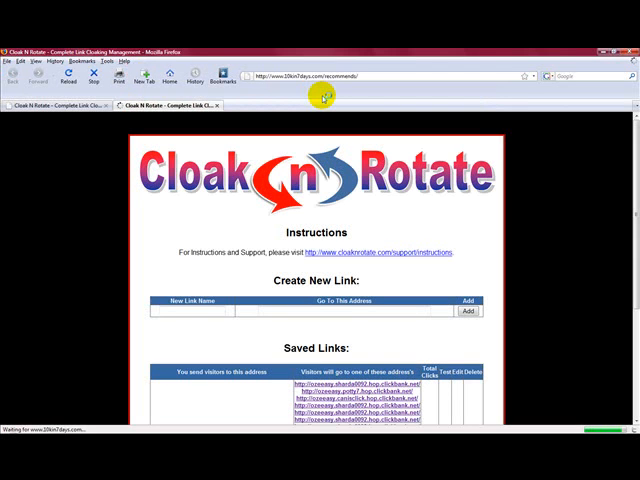
- Scroll to the Saved Links list and select a saved link's domain to check it
scroll(down, 3)
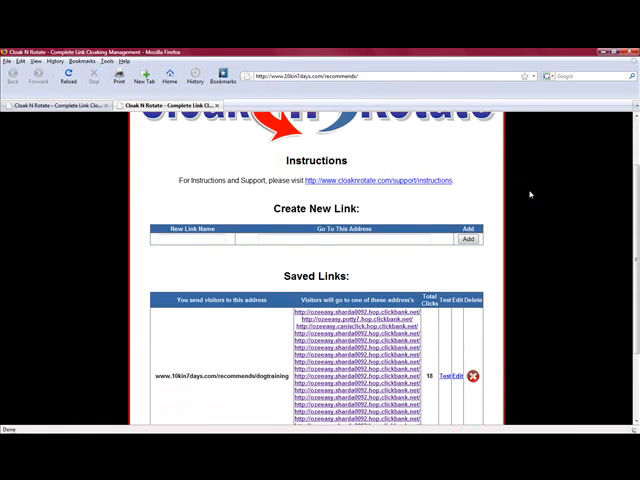
scroll(down, 3)
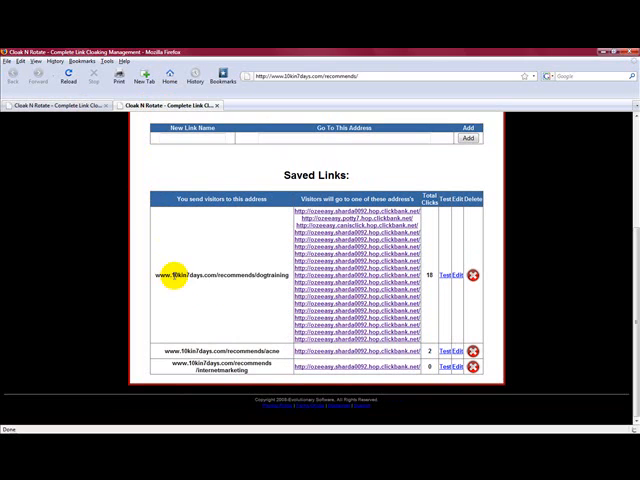
double_click(190, 276)
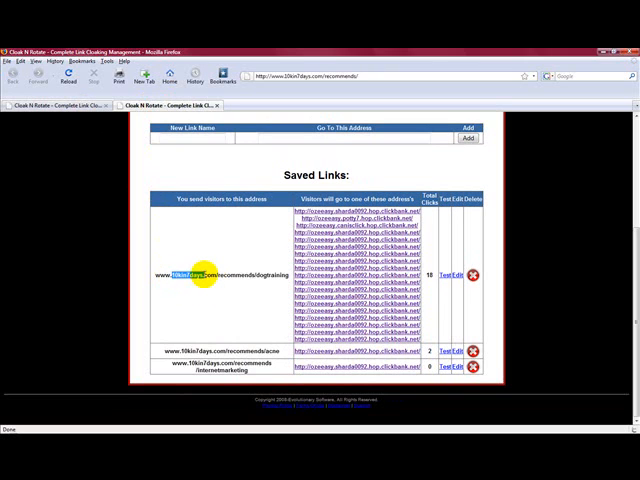